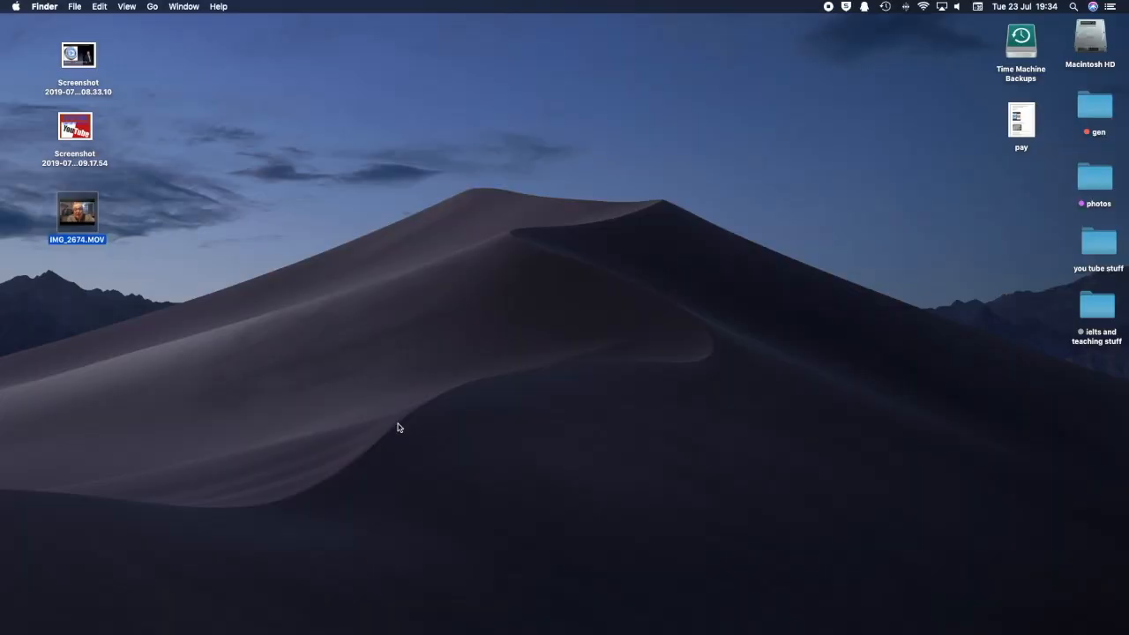
pyautogui.moveTo(134, 276)
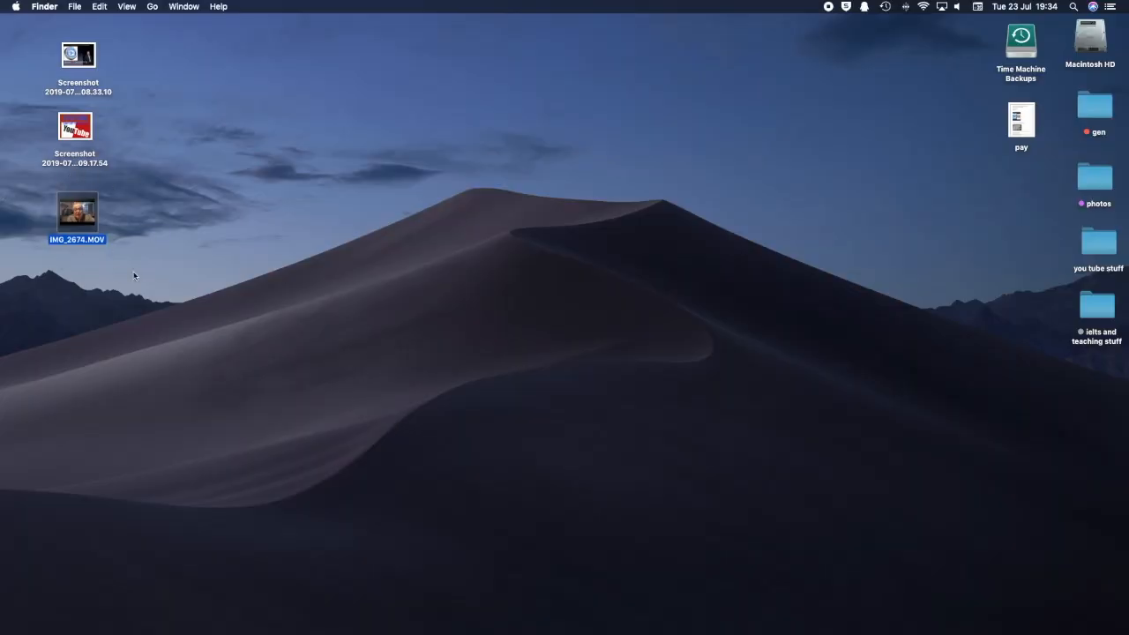
pyautogui.moveTo(138, 212)
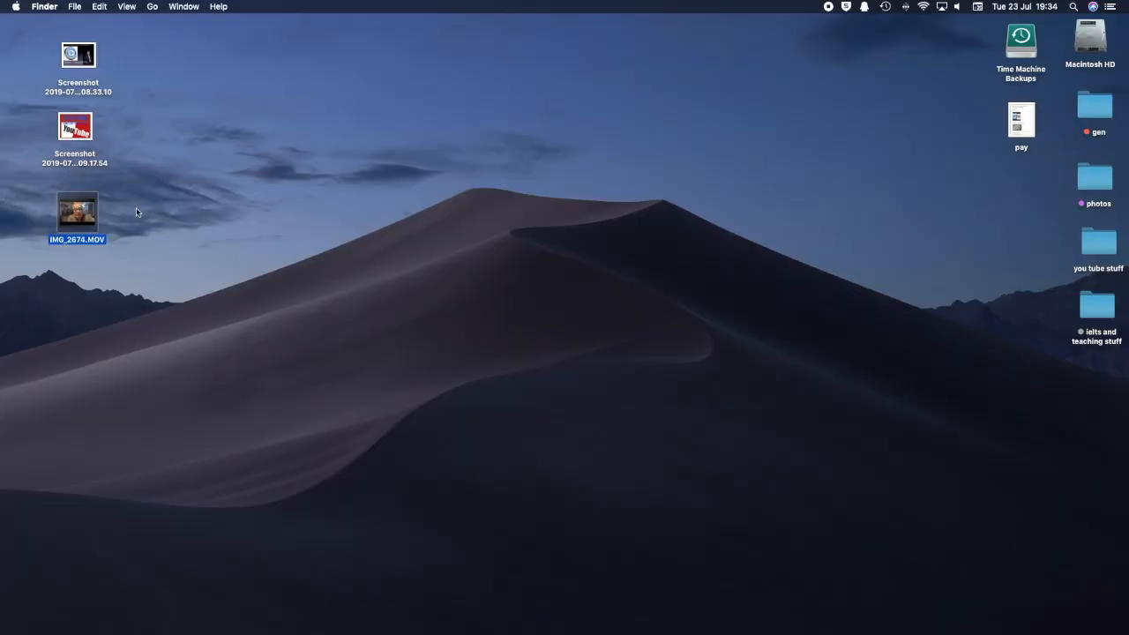
pyautogui.moveTo(205, 373)
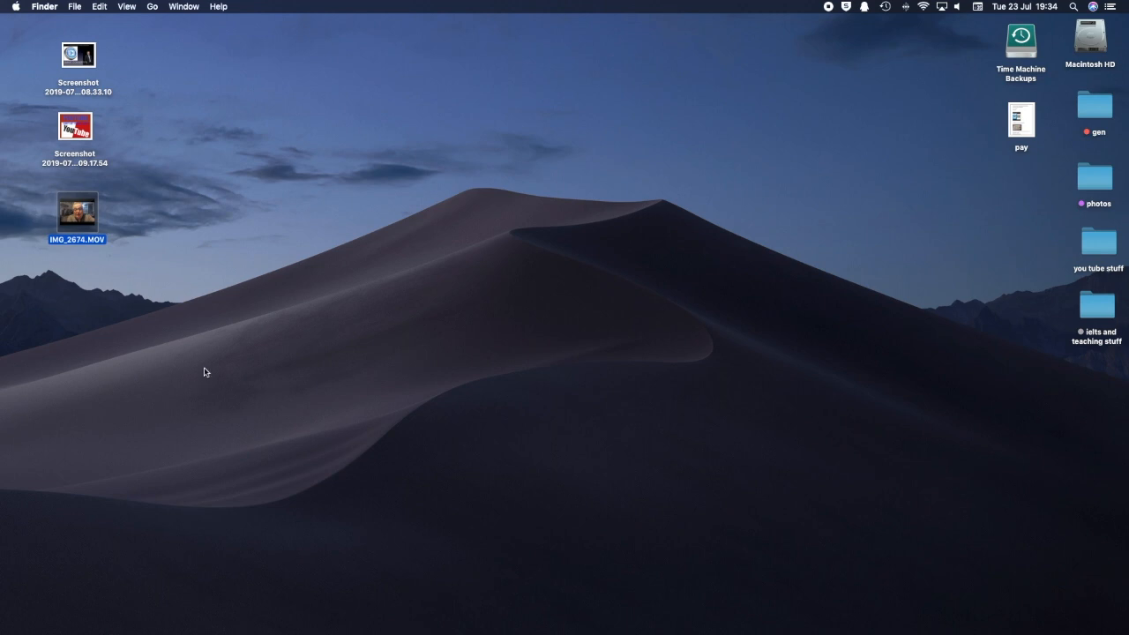
pyautogui.moveTo(194, 462)
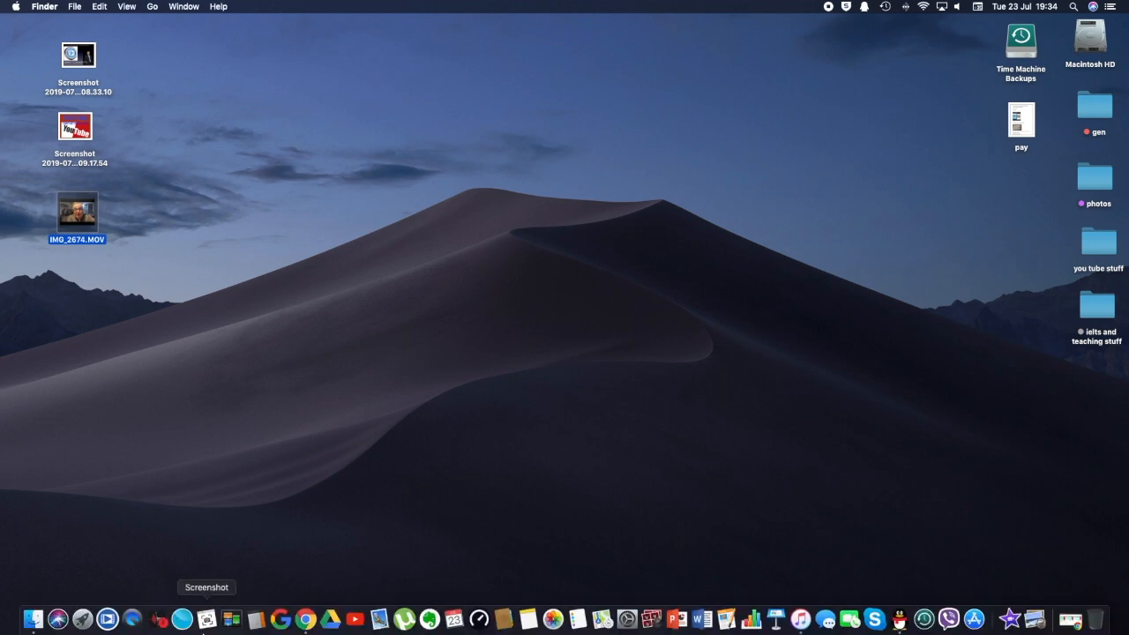
pyautogui.moveTo(106, 618)
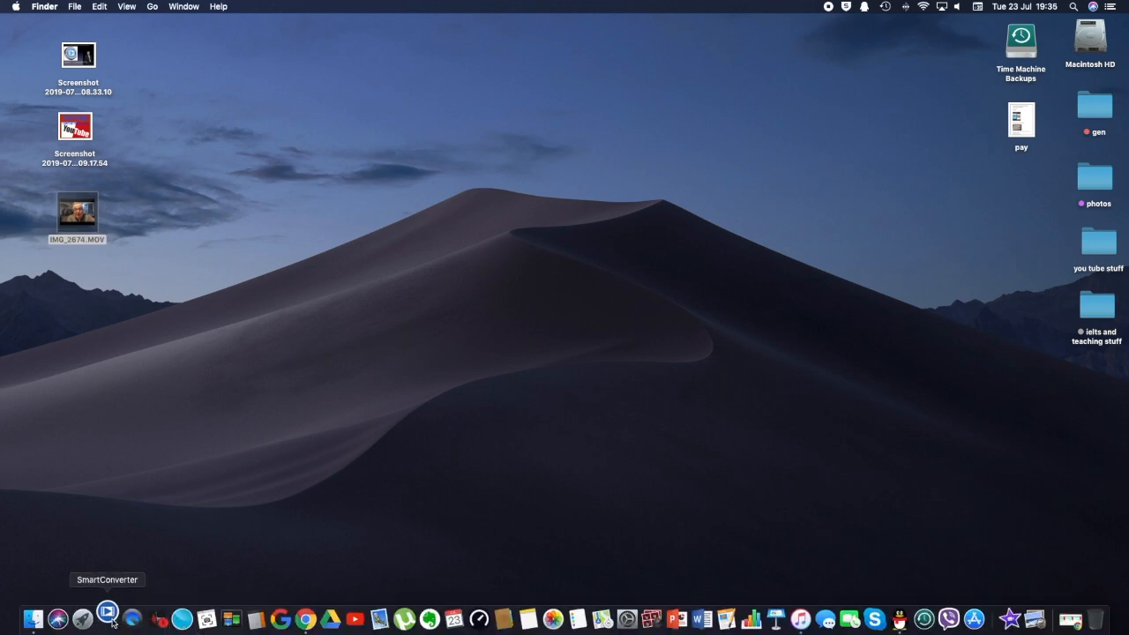
# Launch SmartConverter and drop IMG_2674.MOV from the desktop onto its drop area.
pyautogui.click(108, 617)
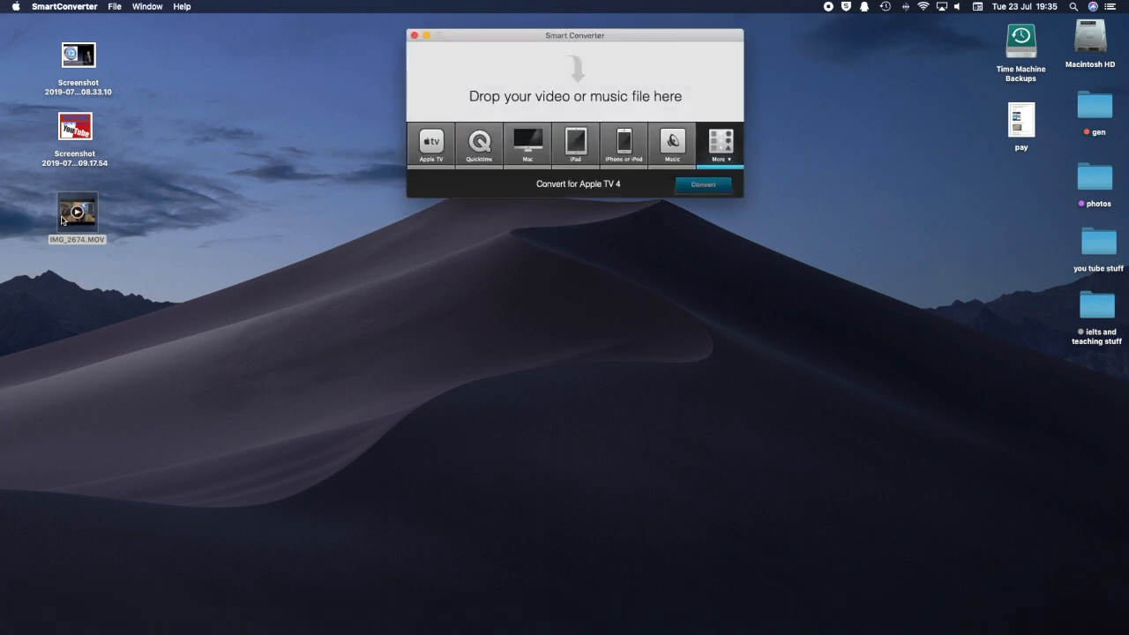
pyautogui.moveTo(77, 215); pyautogui.dragTo(300, 123)
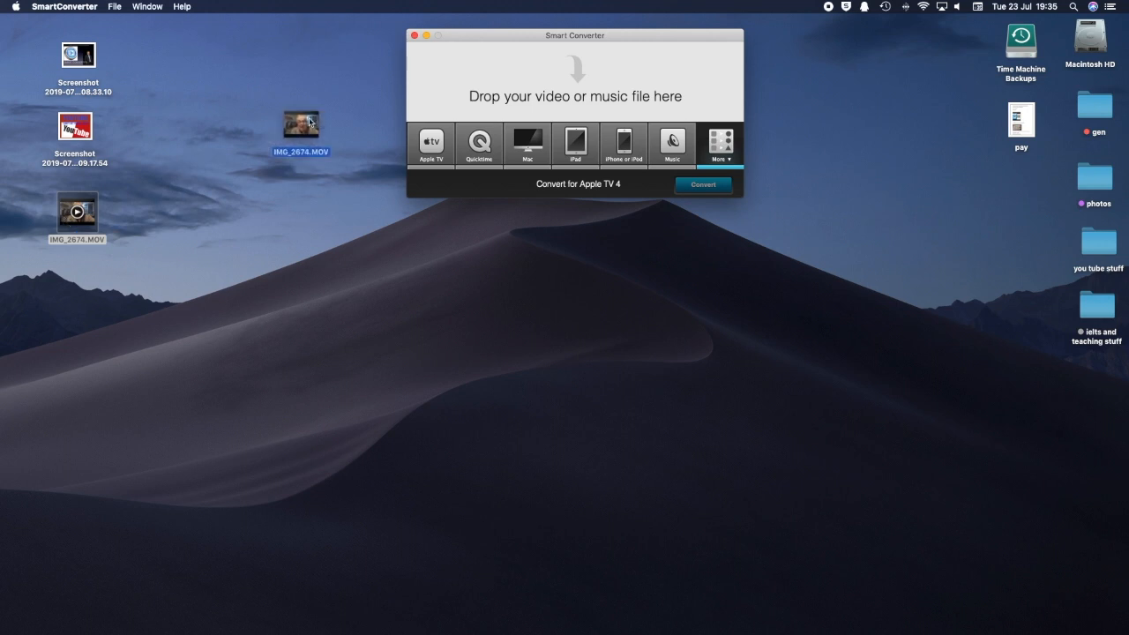
pyautogui.moveTo(300, 123); pyautogui.dragTo(575, 80)
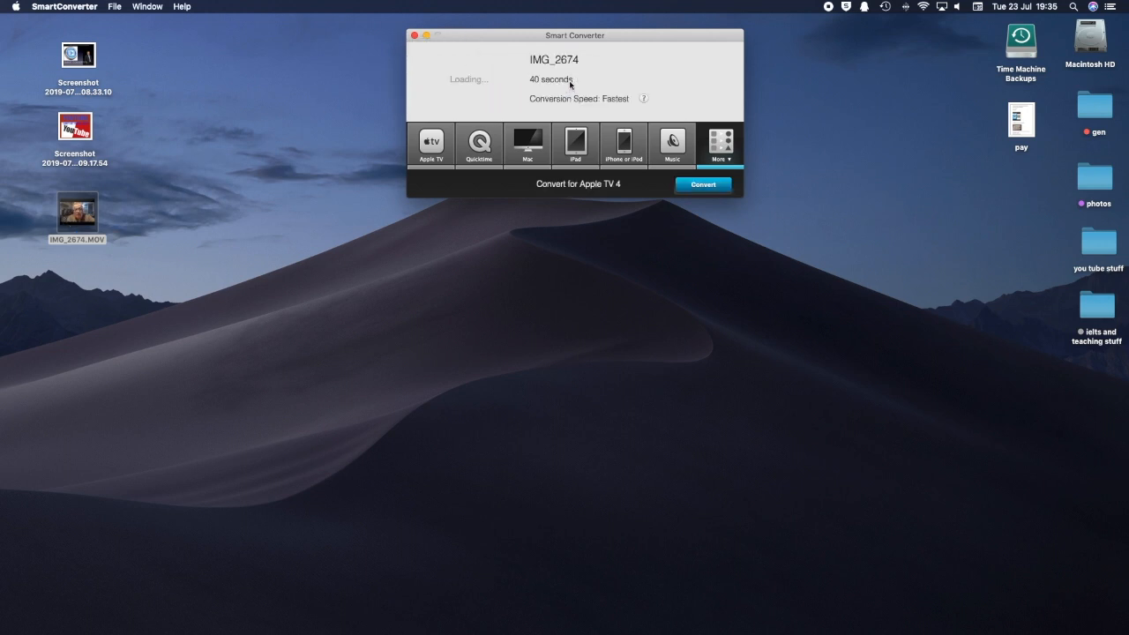
pyautogui.moveTo(490, 79)
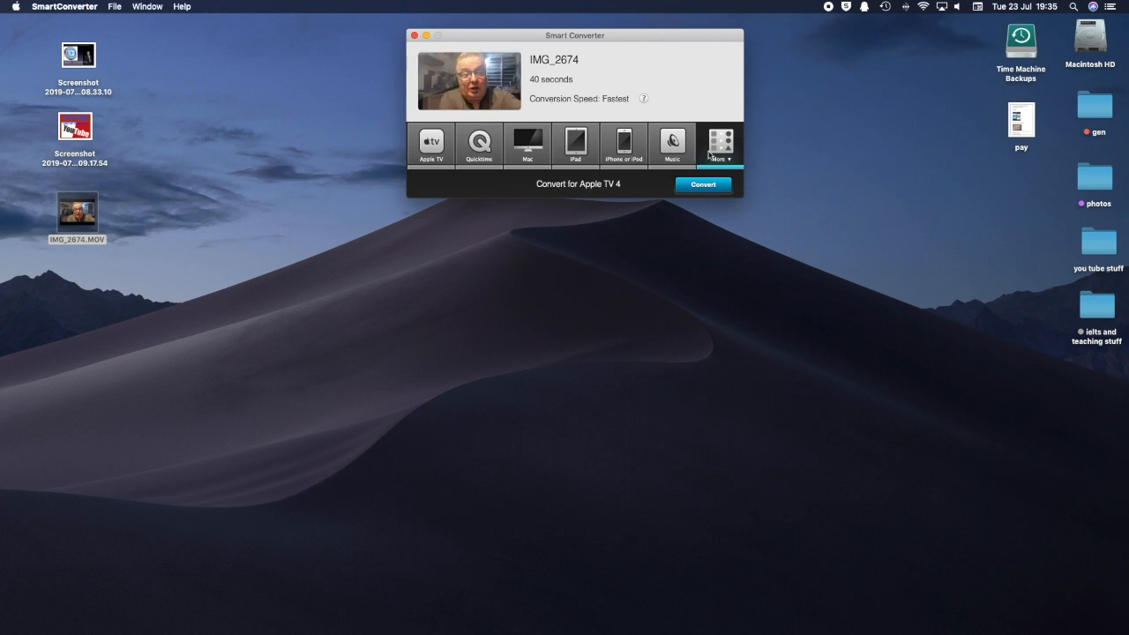
# Convert the clip with the Apple TV 4 output format and let it be sent to iTunes.
pyautogui.click(720, 145)
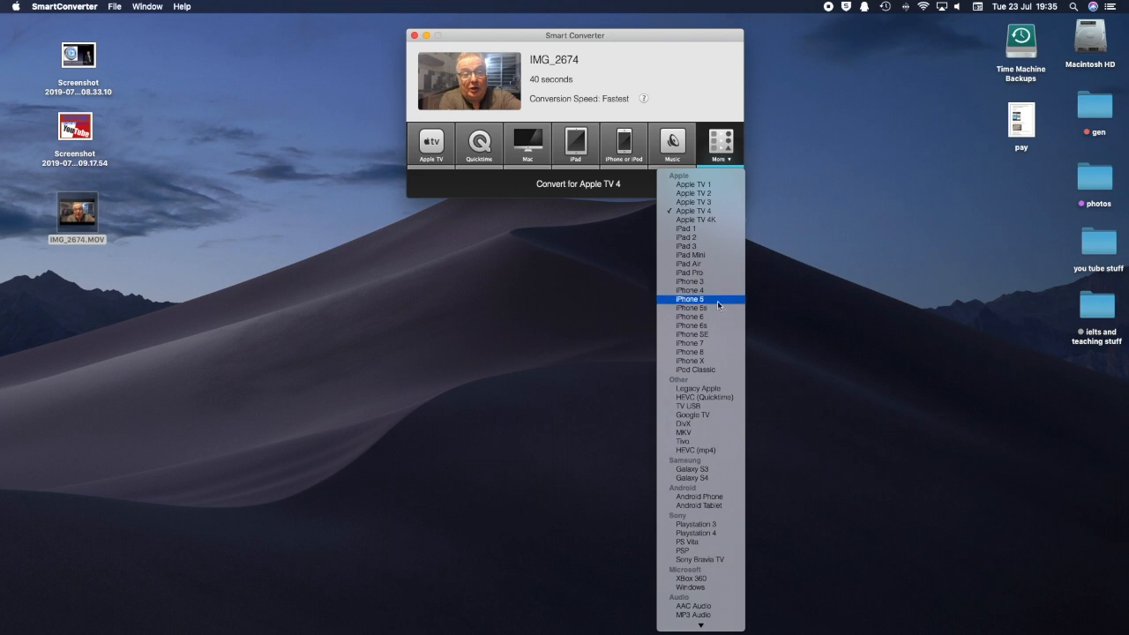
pyautogui.moveTo(698, 317)
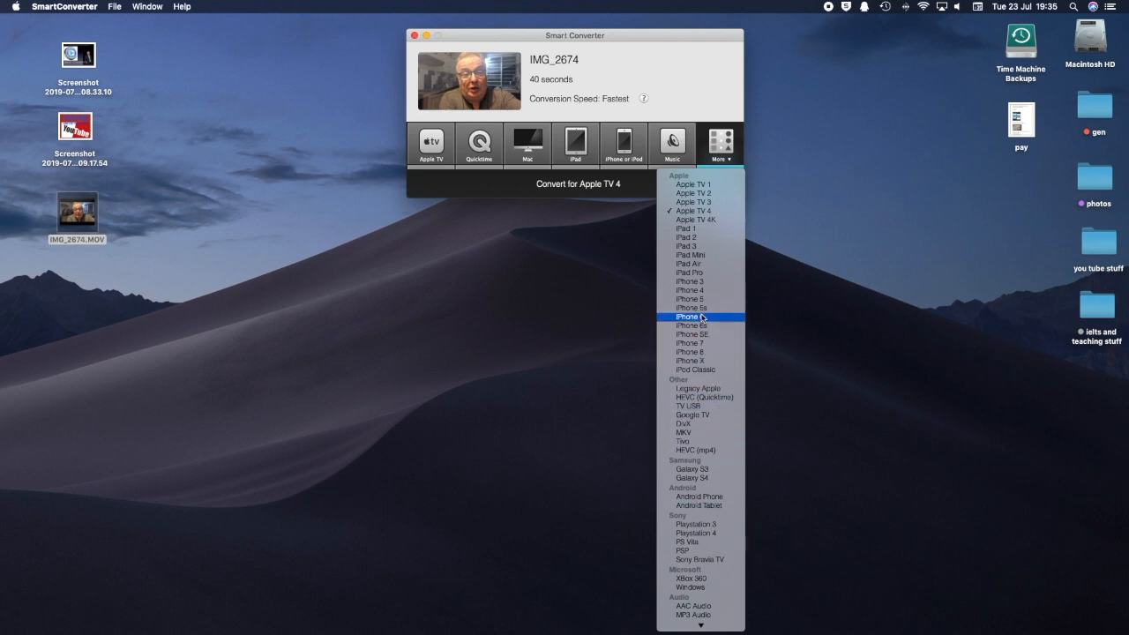
pyautogui.moveTo(693, 210)
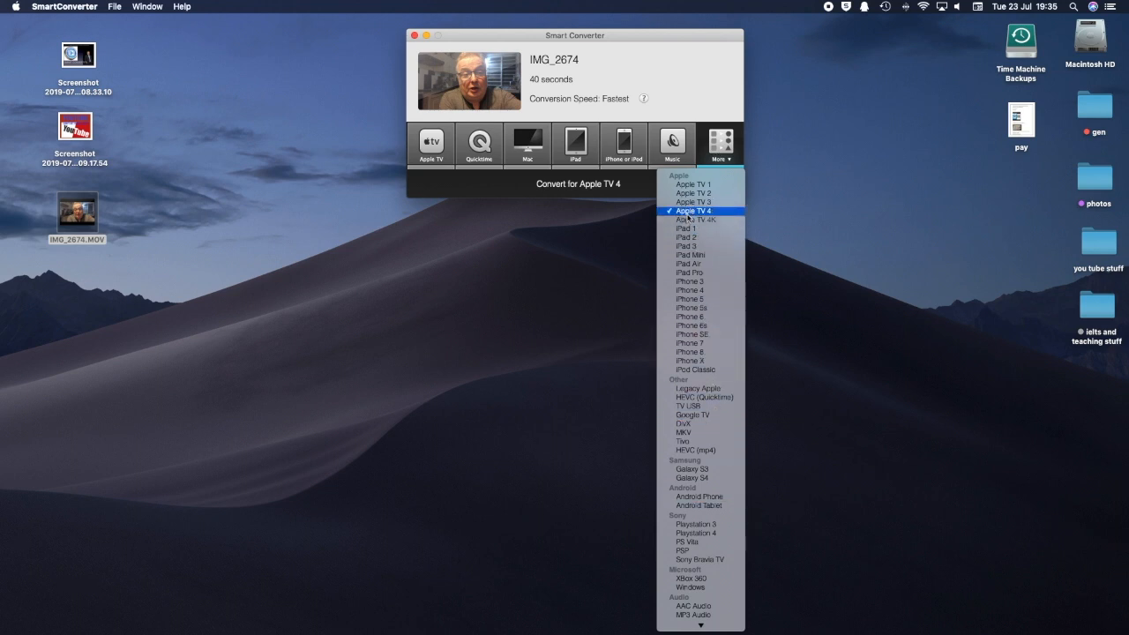
pyautogui.click(699, 212)
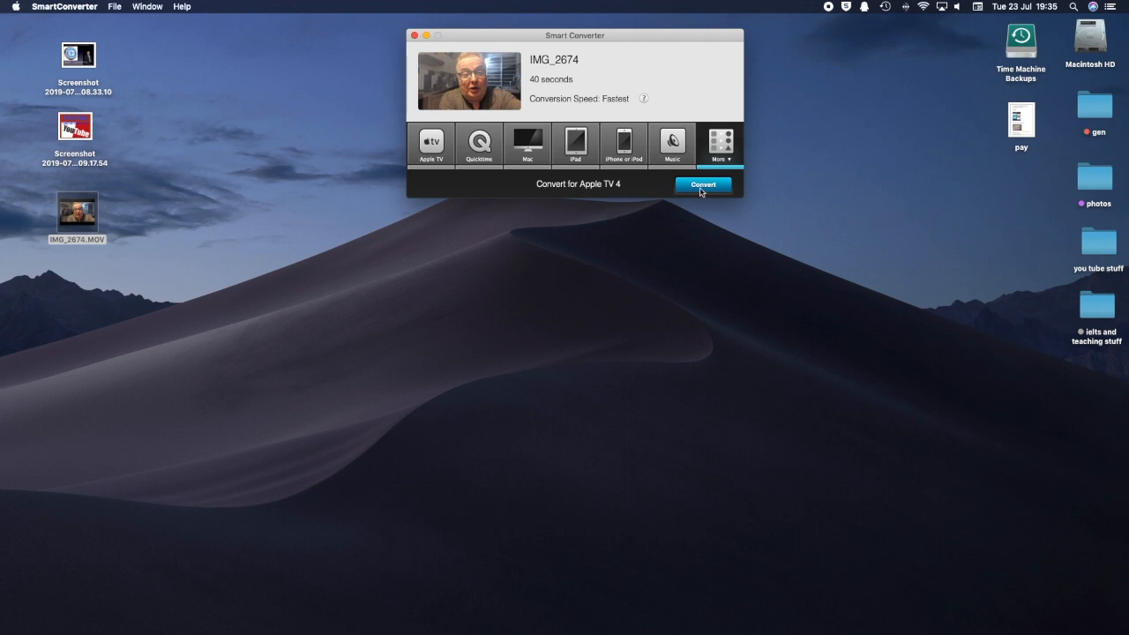
pyautogui.click(702, 185)
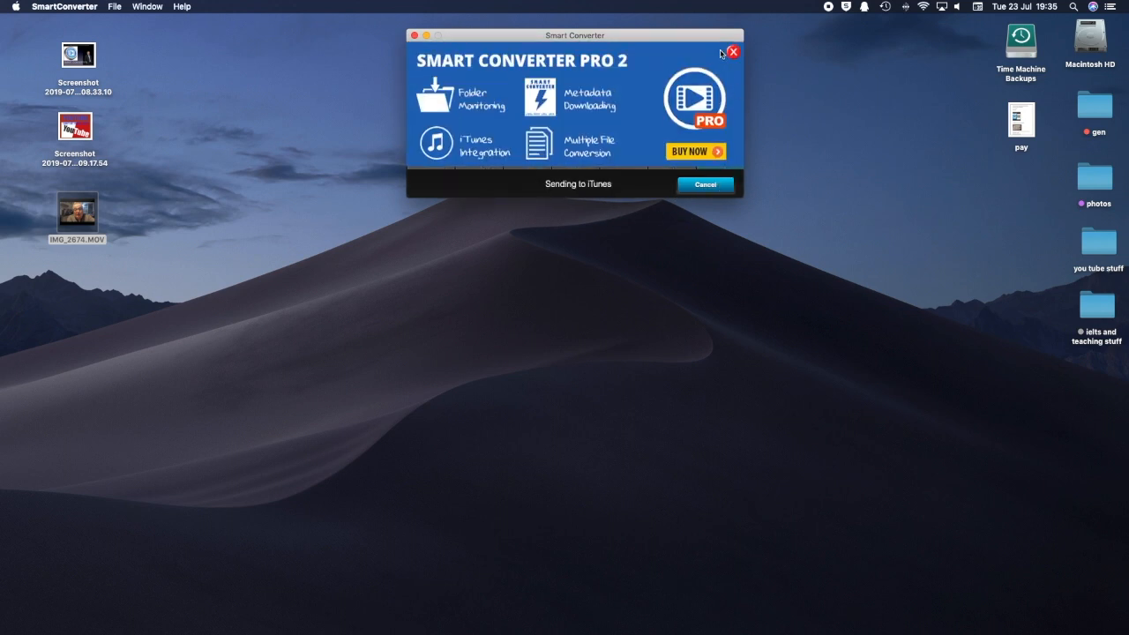
pyautogui.click(732, 53)
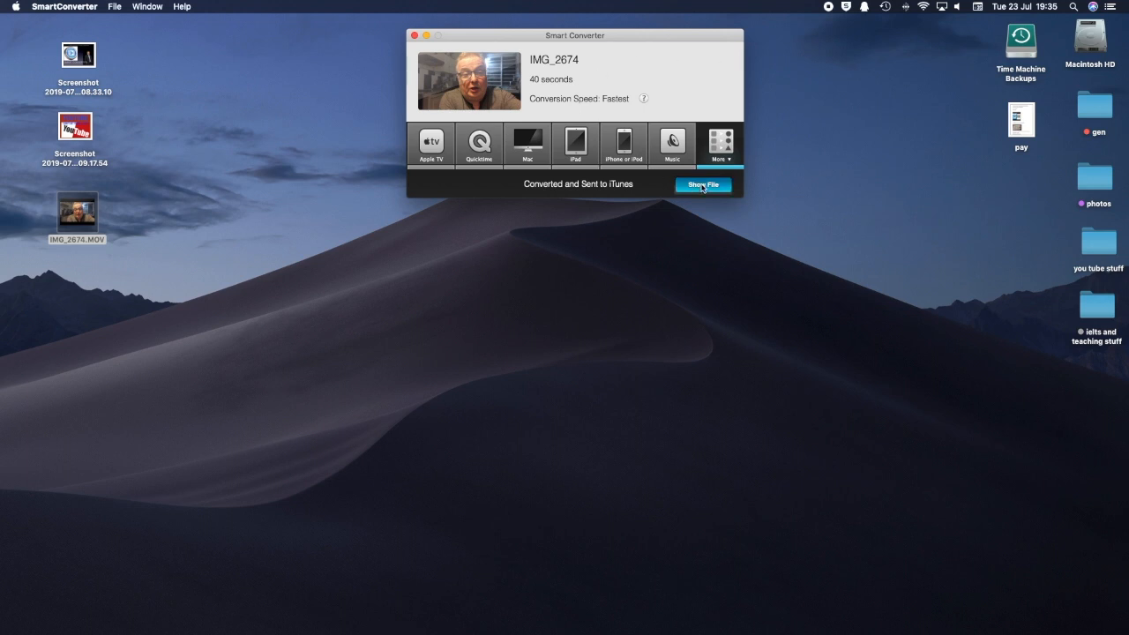
# Reveal IMG_2674-appletv4.mp4 on the desktop and close the SmartConverter window.
pyautogui.click(702, 185)
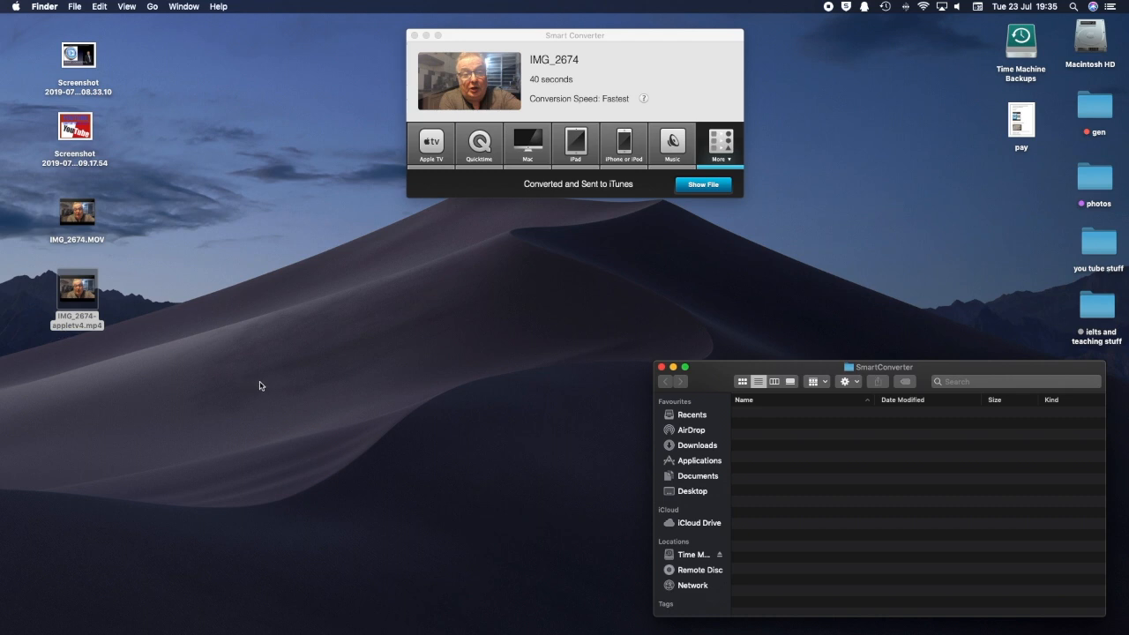
pyautogui.moveTo(578, 370)
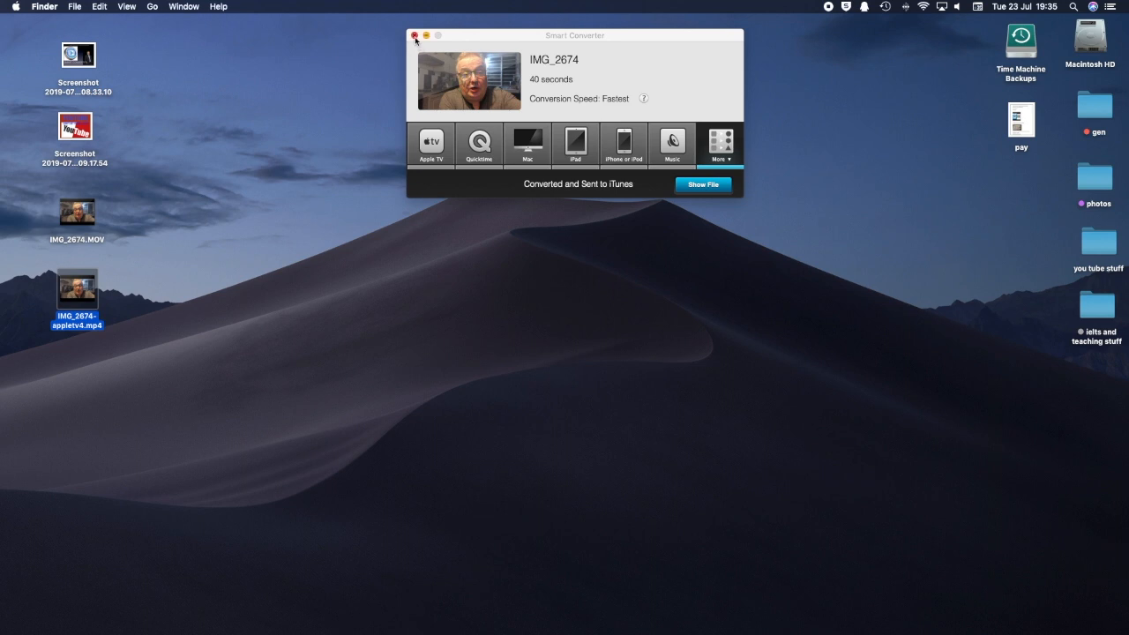
pyautogui.click(413, 35)
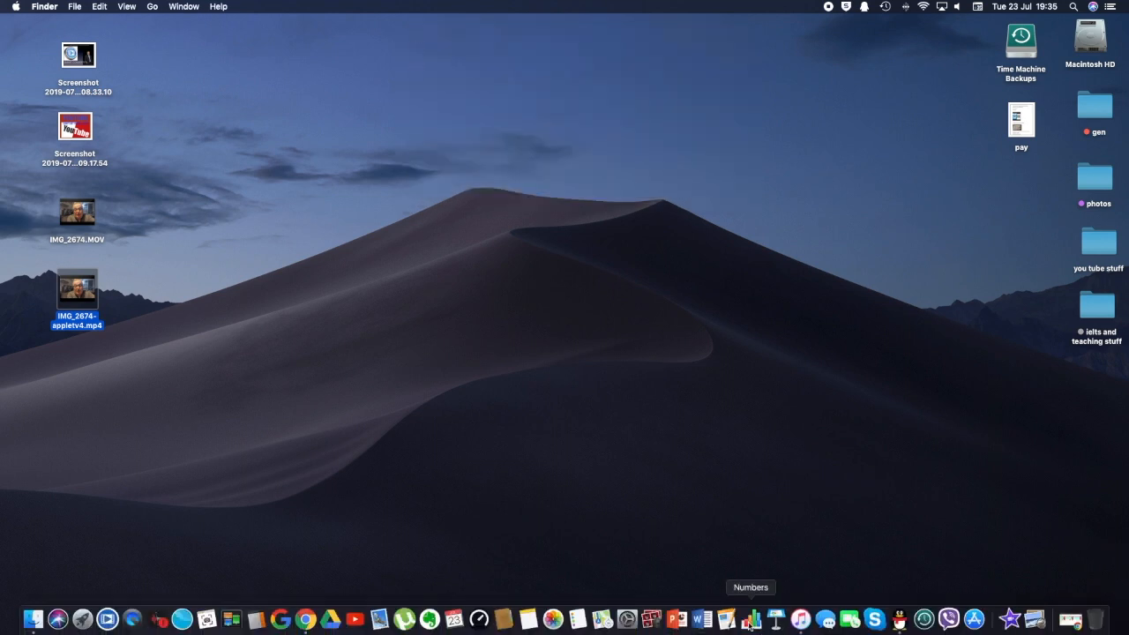
# Delete the IMG_2674-appletv4 film from the iTunes library, moving it to the Trash, and close iTunes.
pyautogui.click(748, 617)
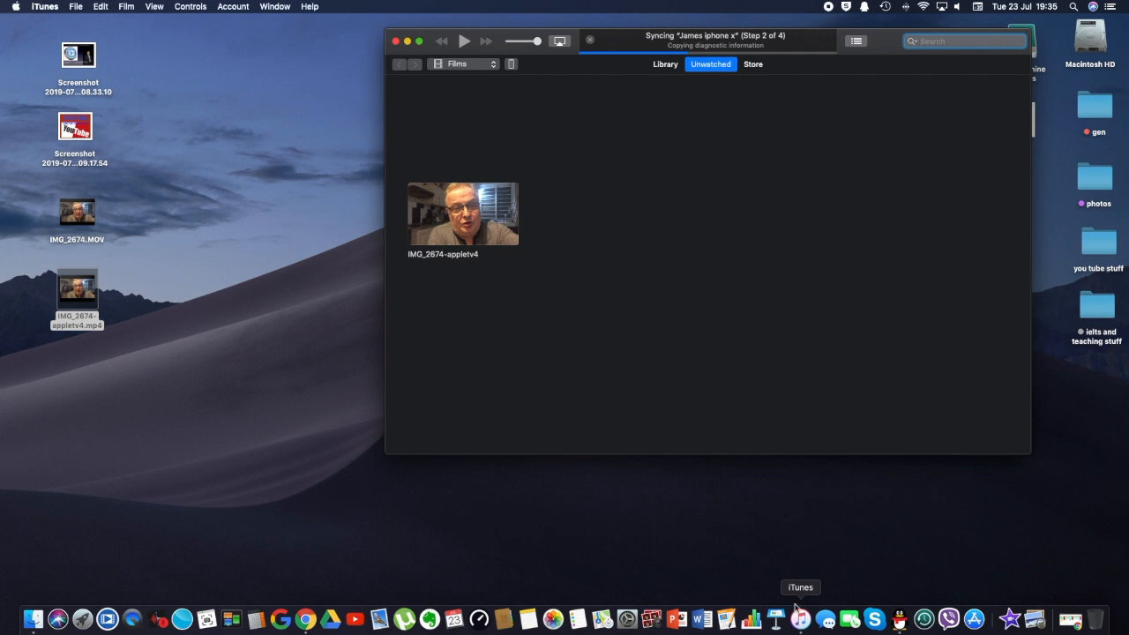
pyautogui.moveTo(476, 215)
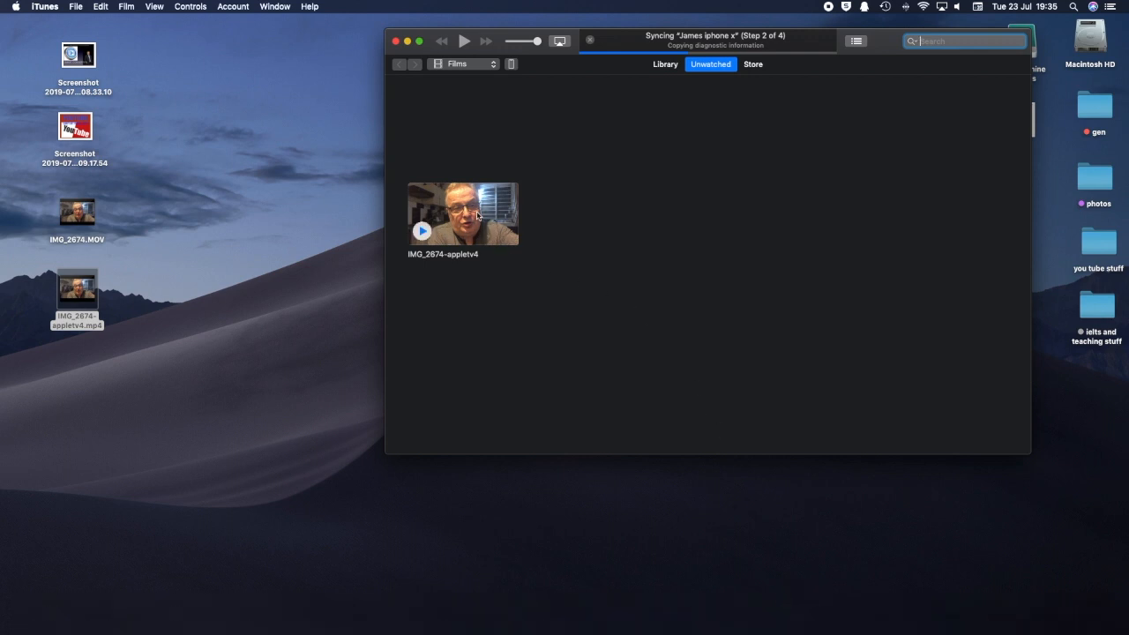
pyautogui.moveTo(473, 219)
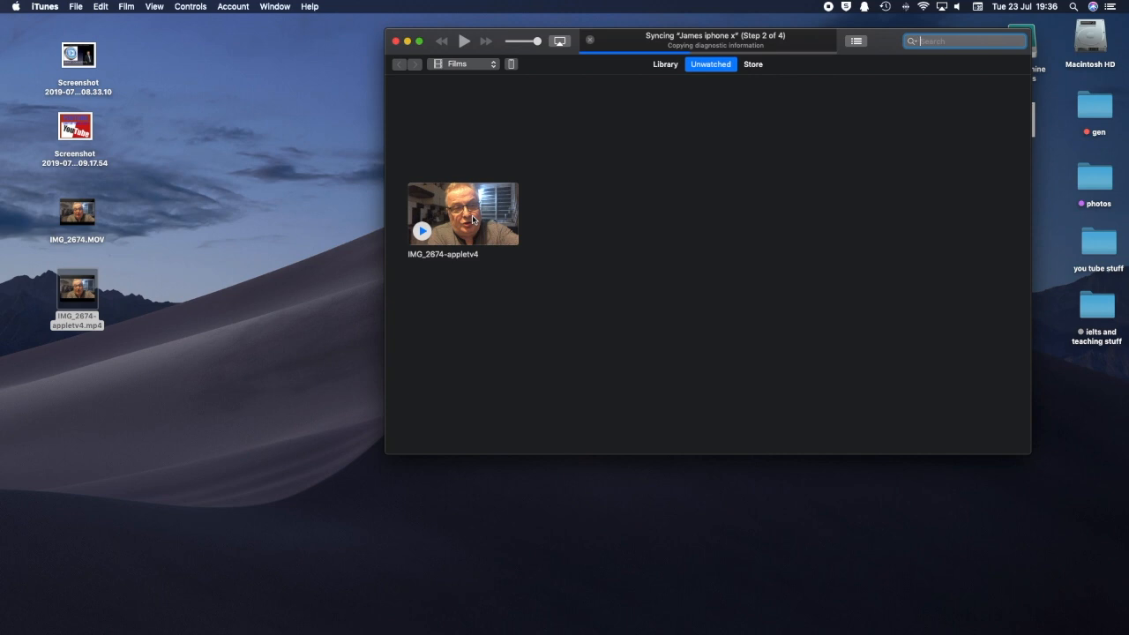
pyautogui.rightClick(462, 213)
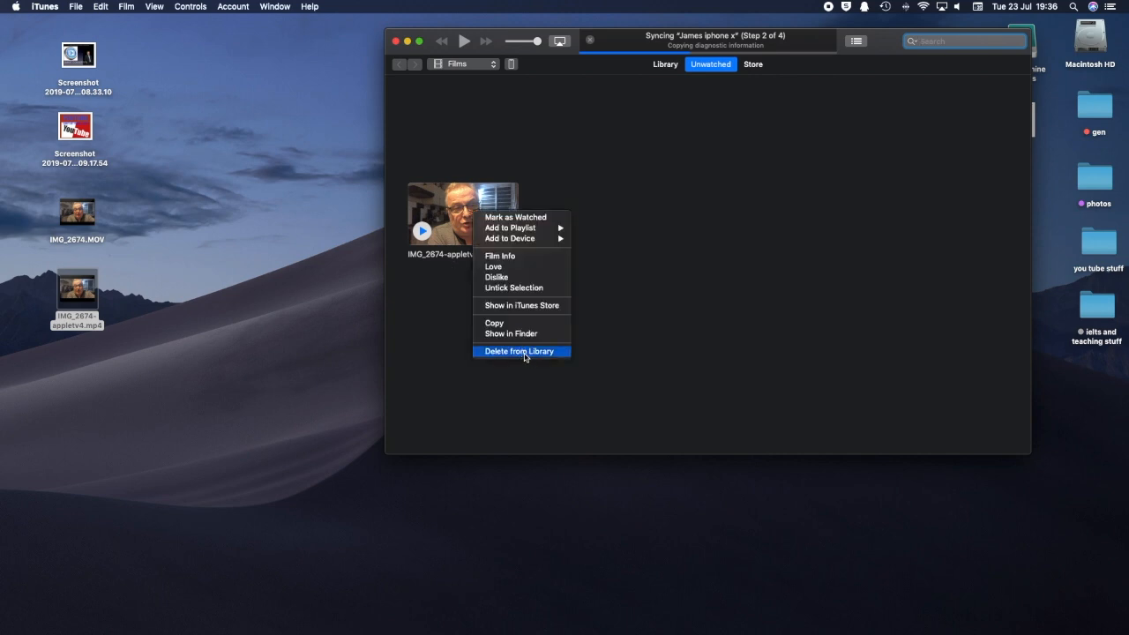
pyautogui.click(519, 351)
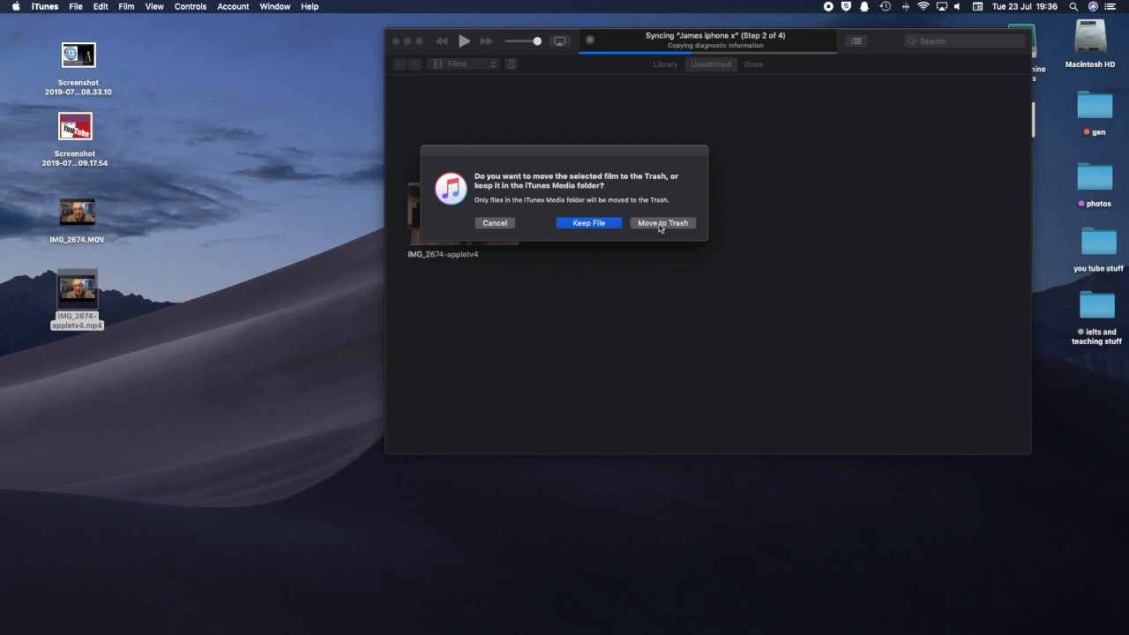
pyautogui.click(664, 222)
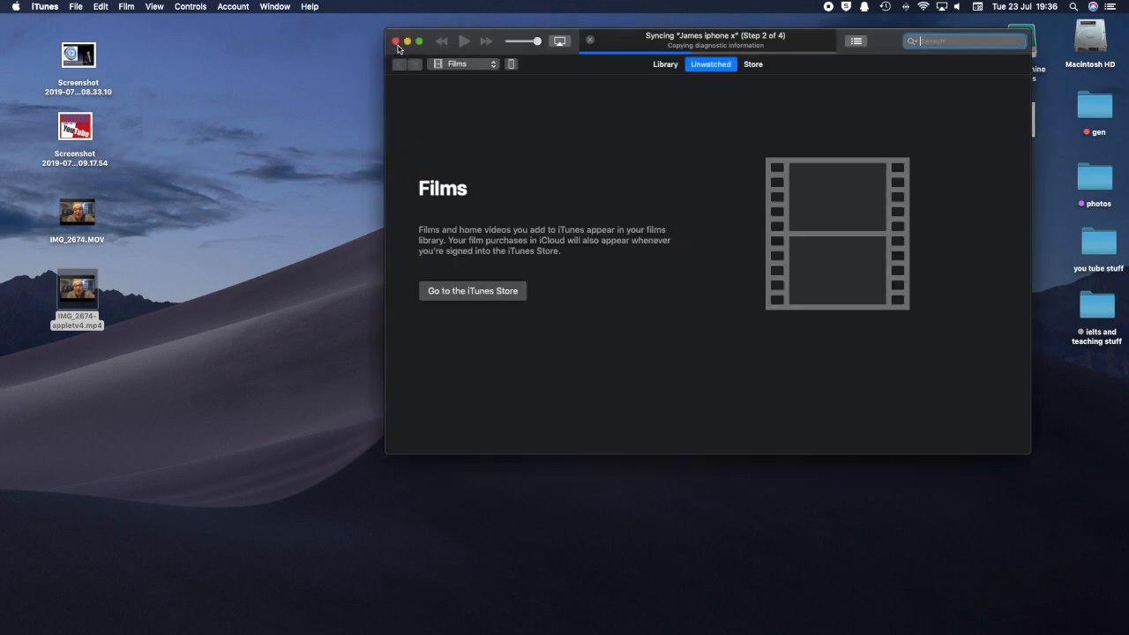
pyautogui.click(397, 41)
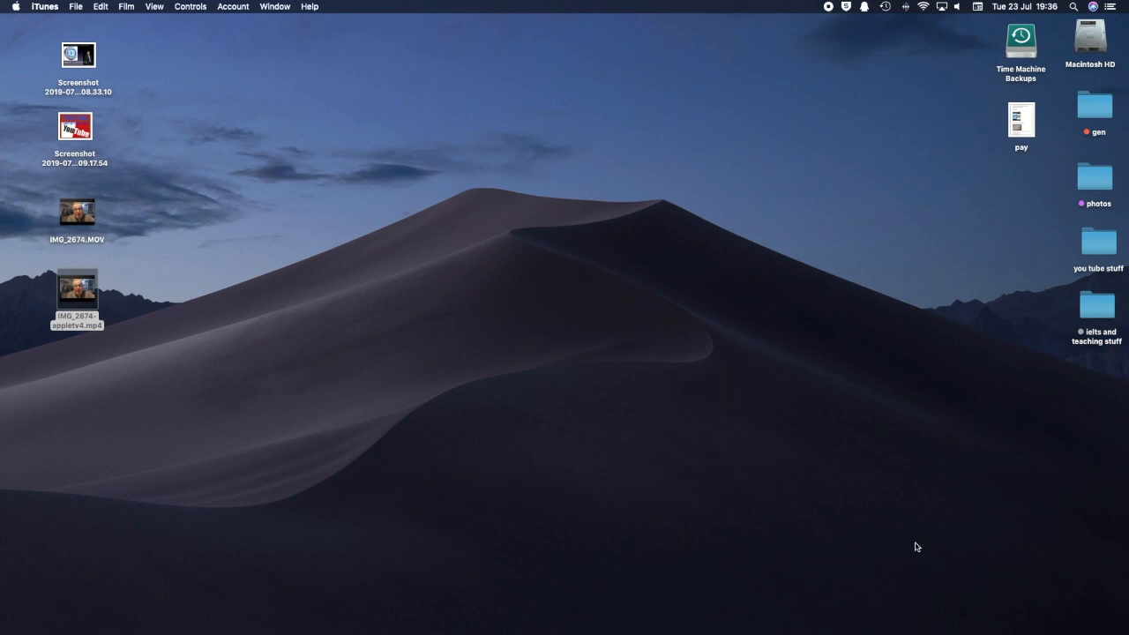